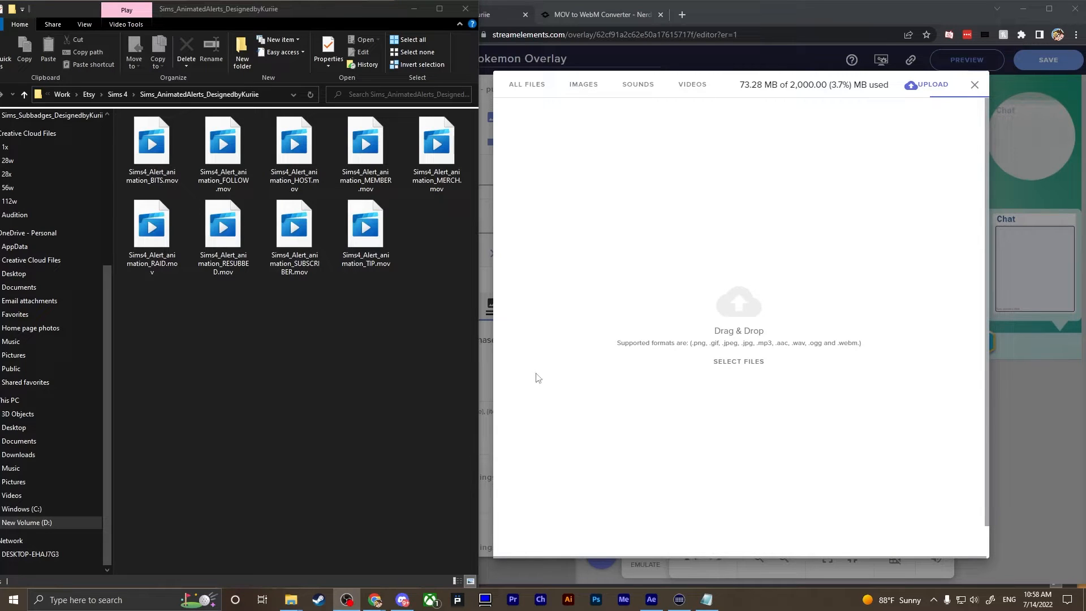
Attempt to upload the FOLLOW, MERCH and MEMBER MOV alerts, which are rejected as unsupported.
{"action": "left_click", "coordinate": [223, 145]}
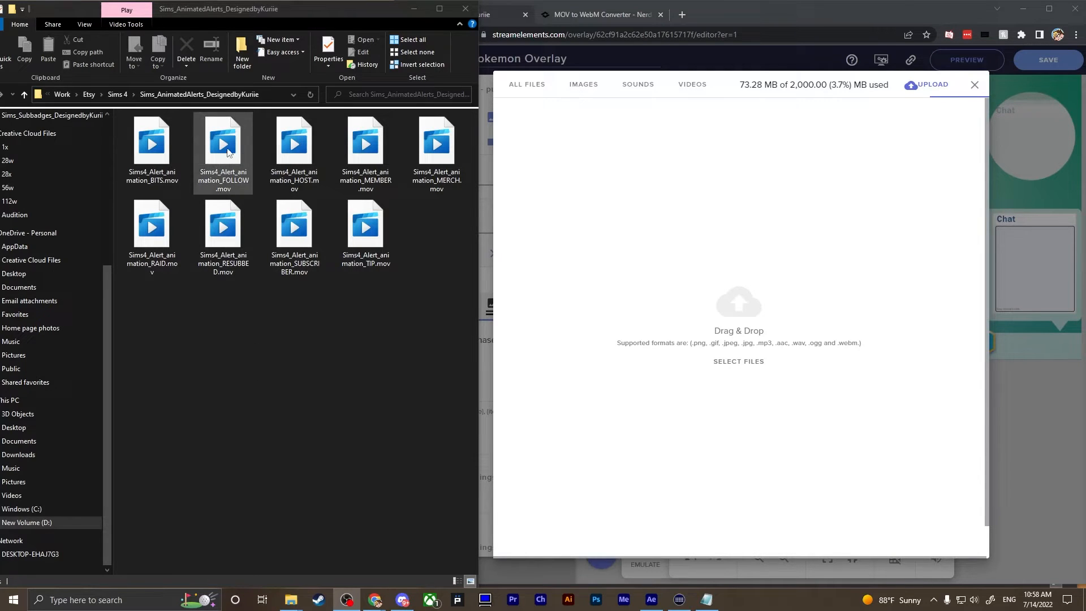
{"action": "left_click", "coordinate": [435, 143]}
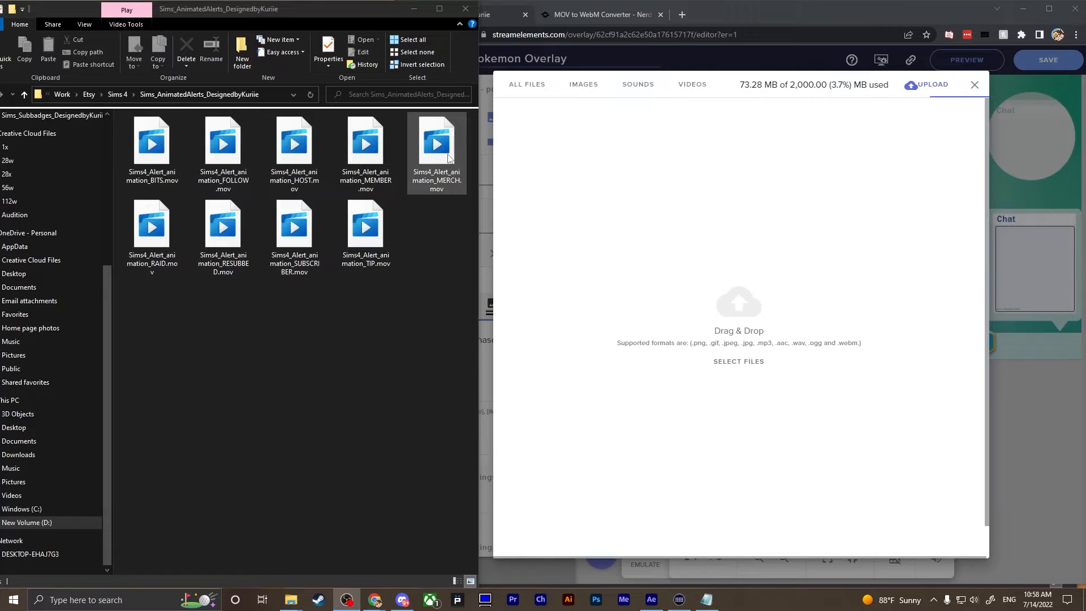
{"action": "left_click", "coordinate": [366, 143]}
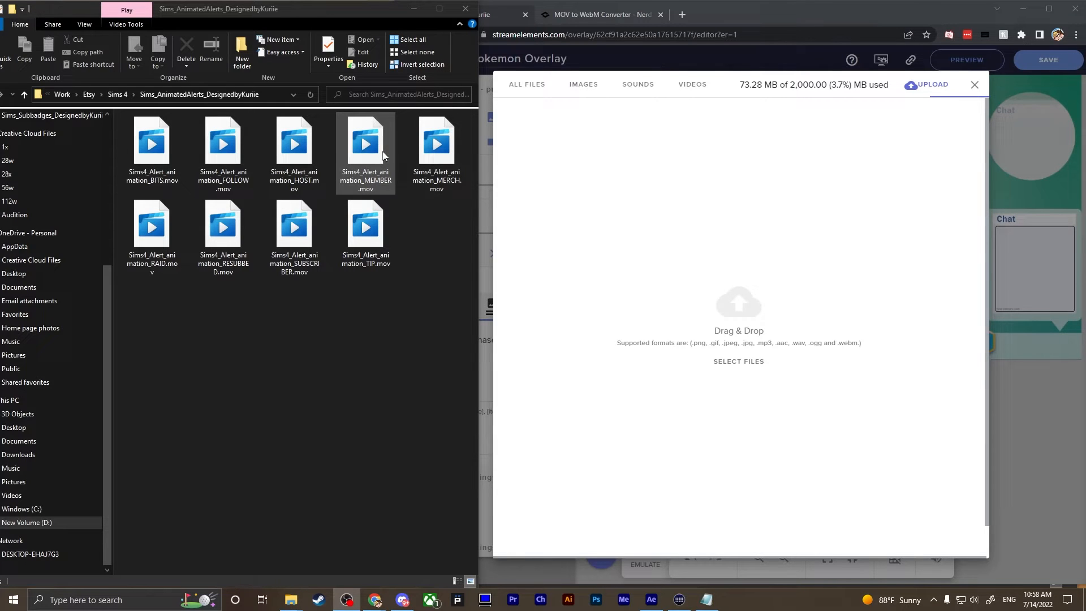
{"action": "left_click", "coordinate": [436, 142]}
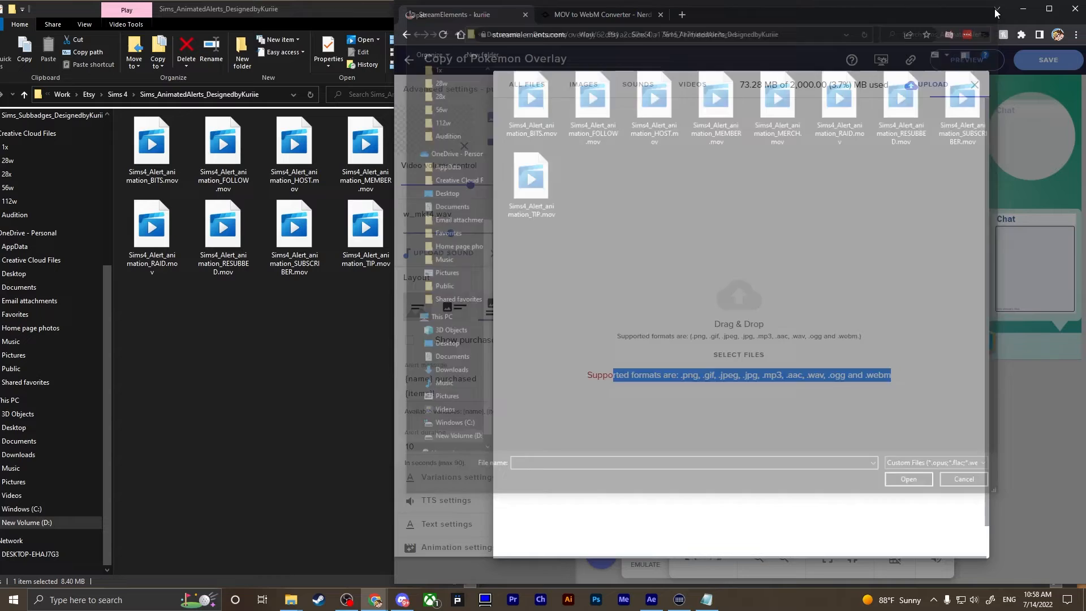
{"action": "left_click", "coordinate": [962, 479]}
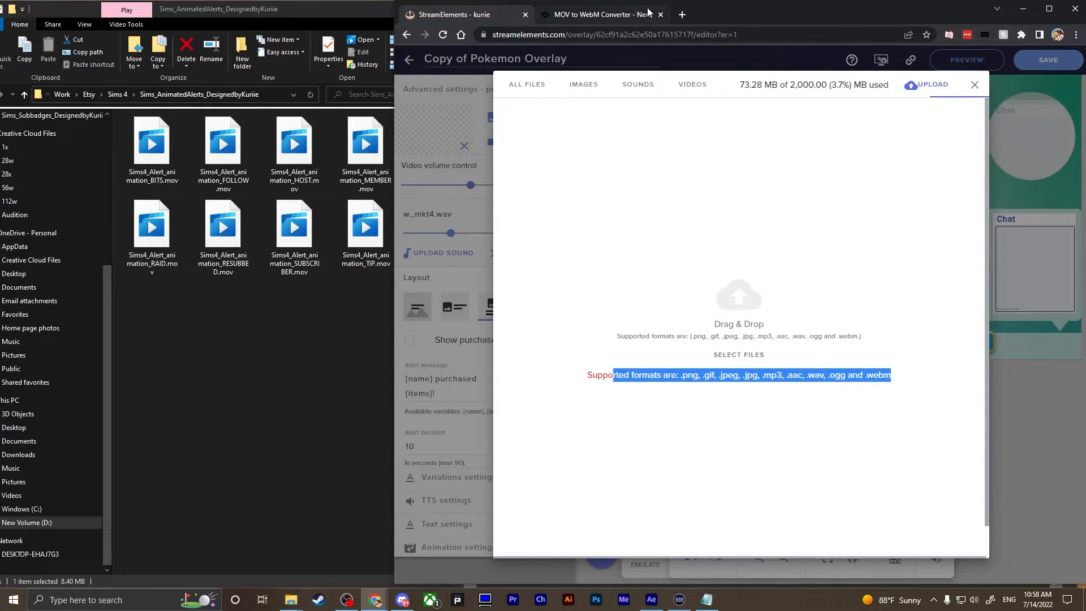
View the Nerd or Die free MOV to WebM Converter download page.
{"action": "left_click", "coordinate": [603, 14]}
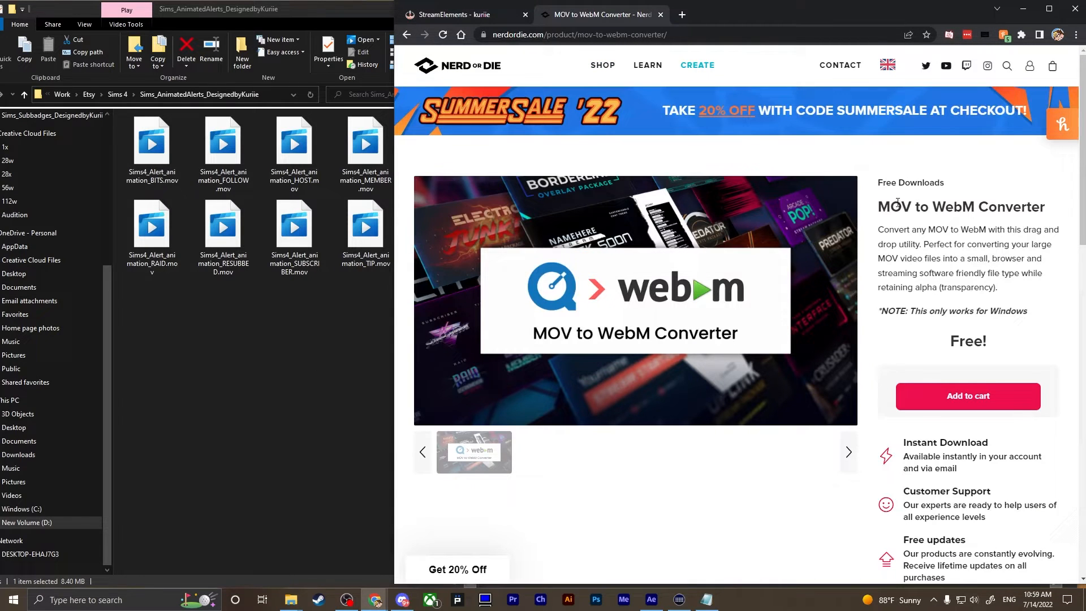
{"action": "left_click_drag", "start_coordinate": [891, 206], "coordinate": [990, 206]}
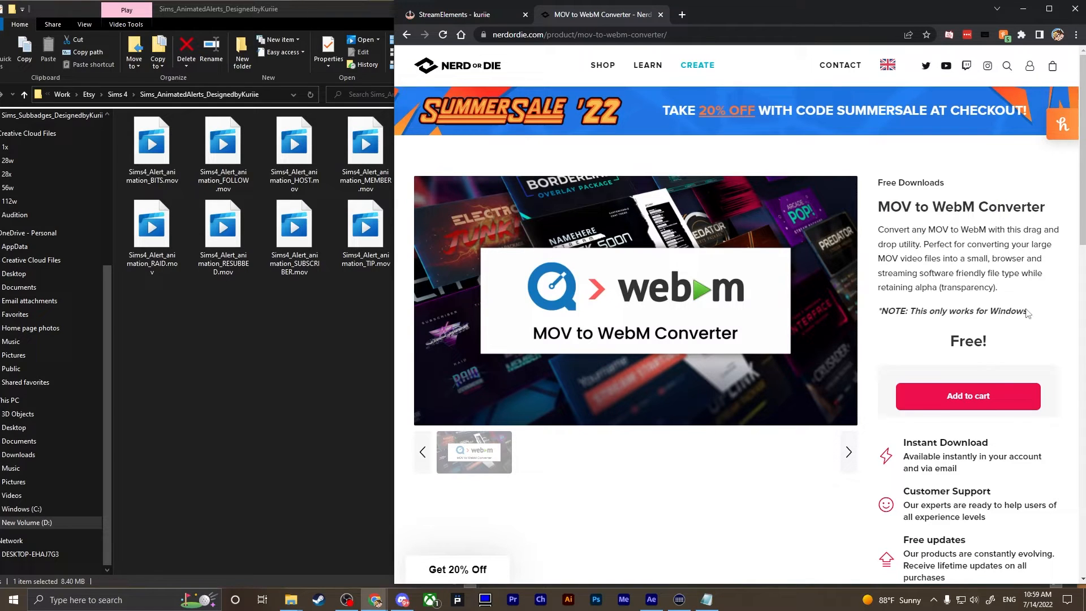
{"action": "mouse_move", "coordinate": [277, 320]}
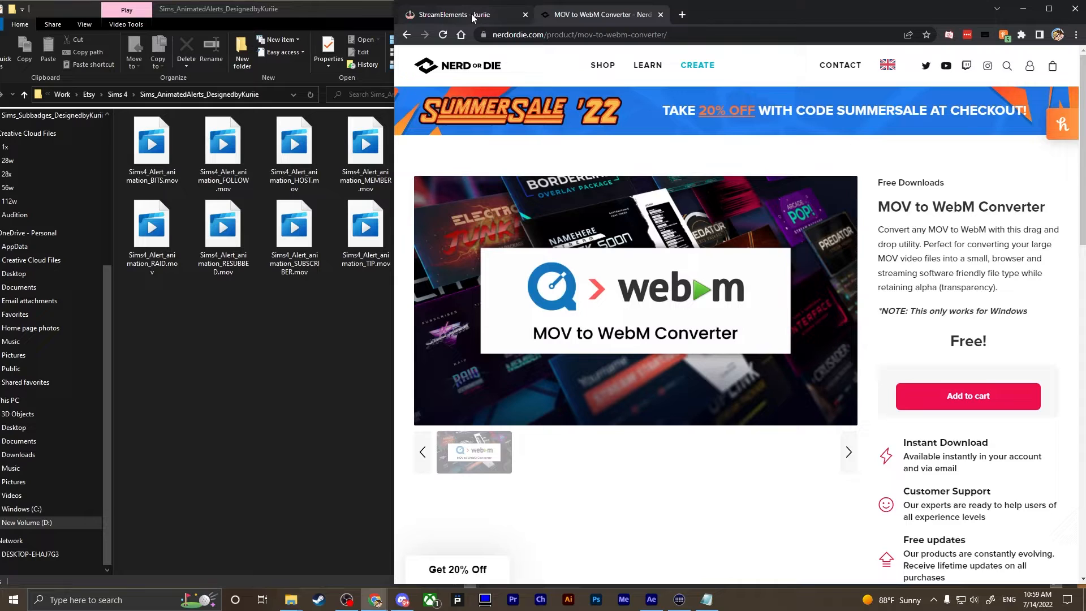
{"action": "mouse_move", "coordinate": [459, 14]}
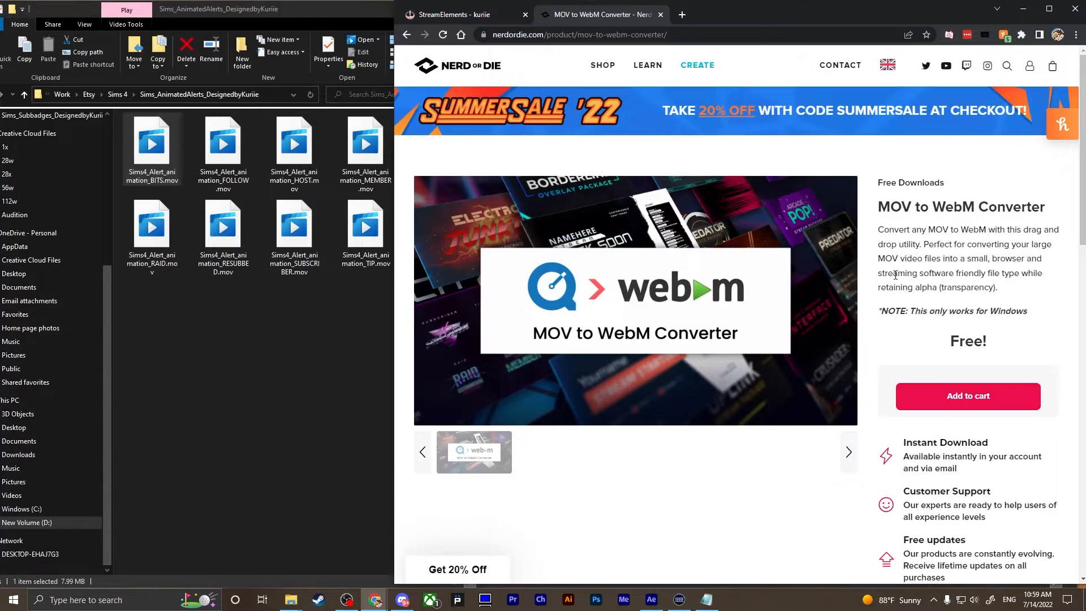
{"action": "mouse_move", "coordinate": [921, 478]}
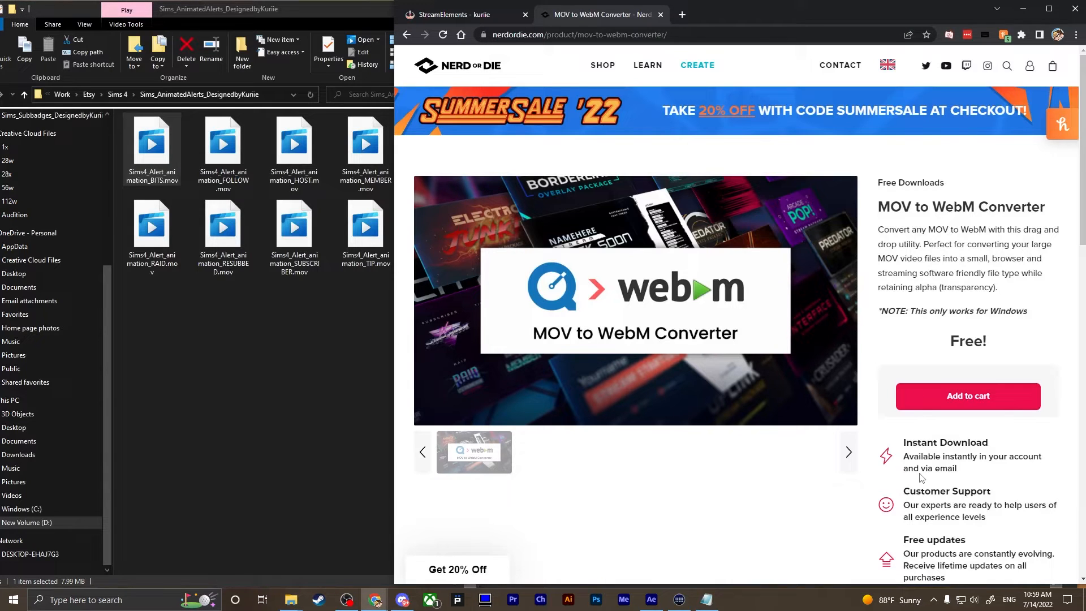
{"action": "mouse_move", "coordinate": [717, 456]}
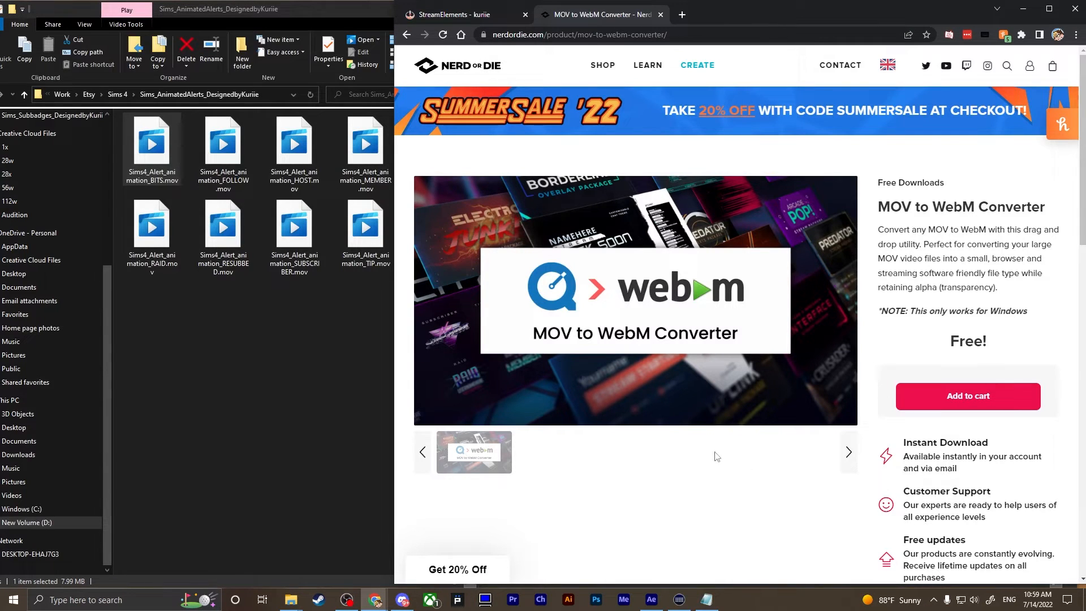
{"action": "mouse_move", "coordinate": [637, 465]}
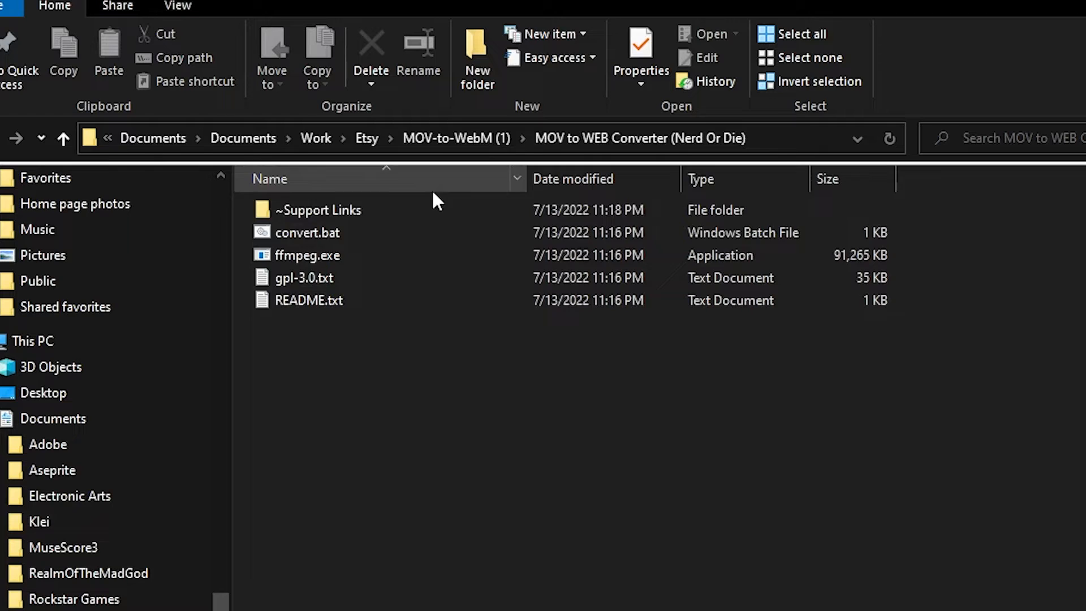
Open the converter's README.txt to read its instructions.
{"action": "left_click", "coordinate": [309, 299]}
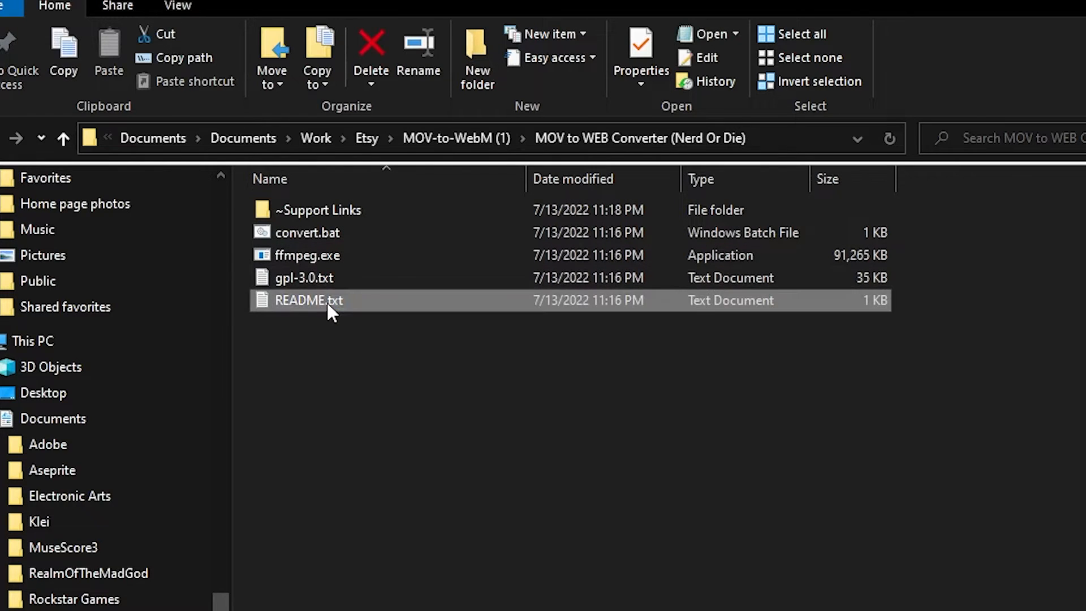
{"action": "double_click", "coordinate": [308, 300]}
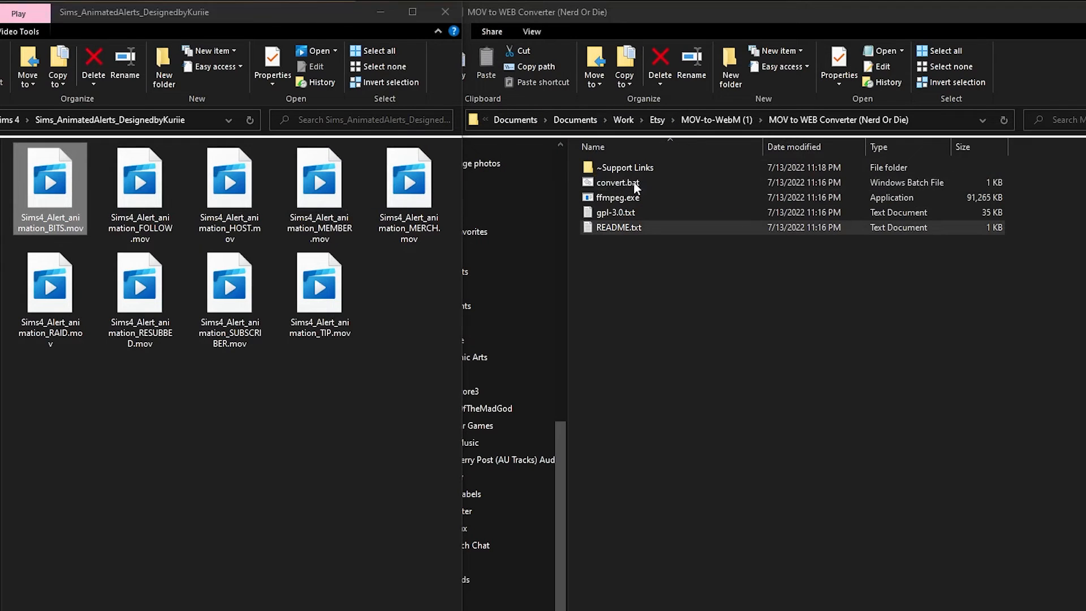
Convert the alert MOVs to WebM using the convert.bat script.
{"action": "left_click", "coordinate": [623, 182]}
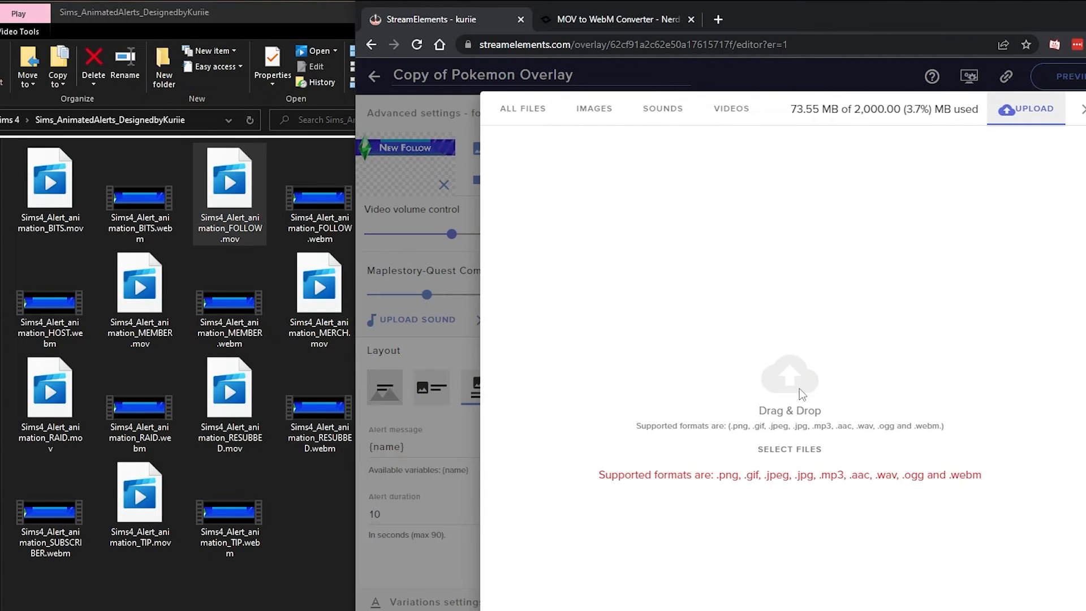
Upload FOLLOW.webm and submit the New Follow video for the follower alert.
{"action": "left_click", "coordinate": [317, 177]}
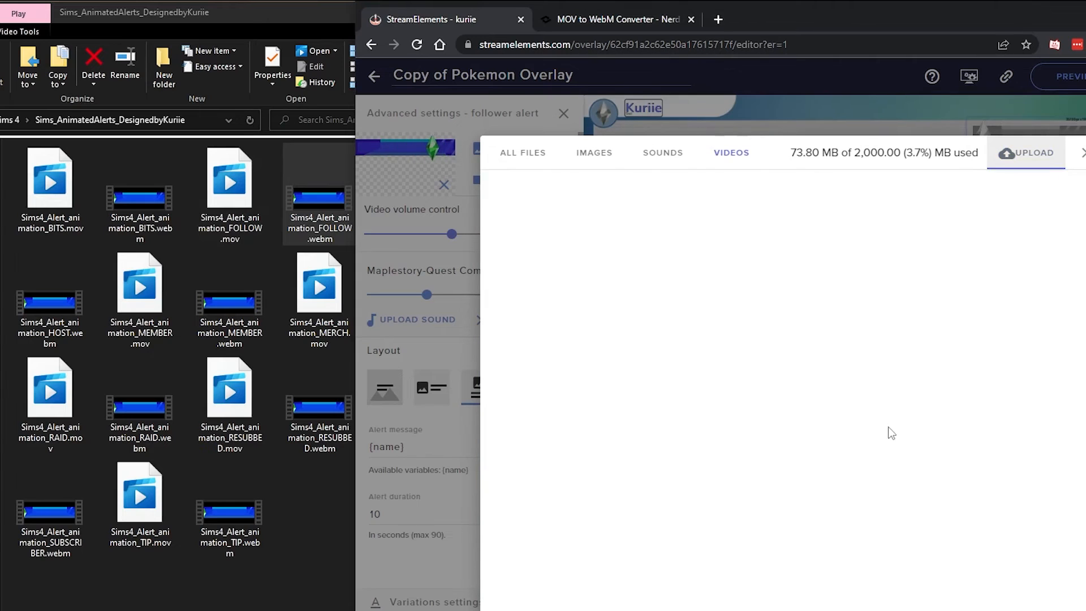
{"action": "left_click", "coordinate": [730, 153]}
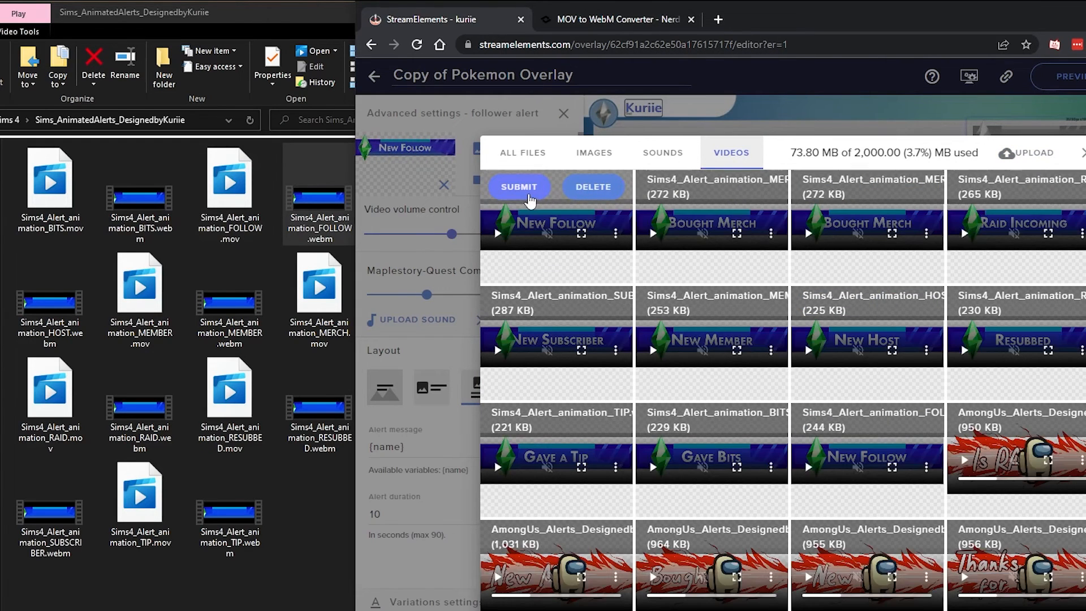
{"action": "left_click", "coordinate": [517, 186]}
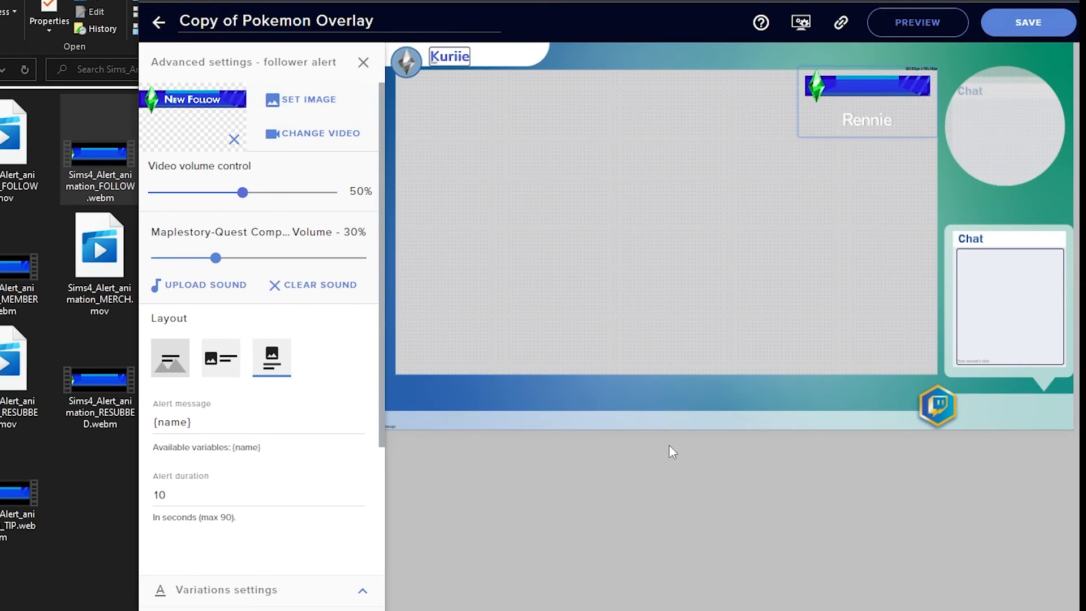
{"action": "mouse_move", "coordinate": [677, 450]}
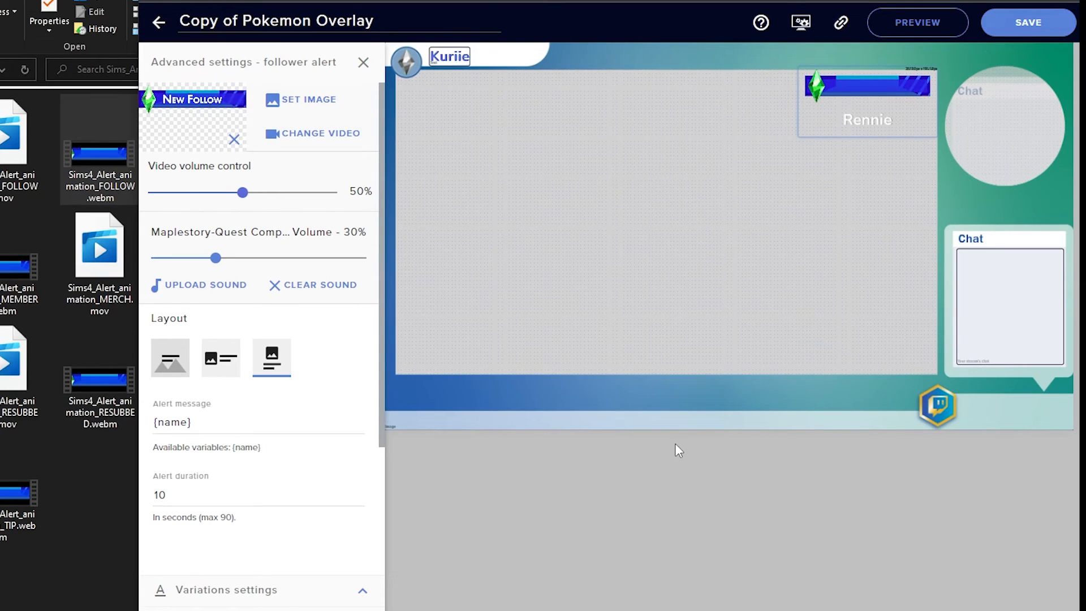